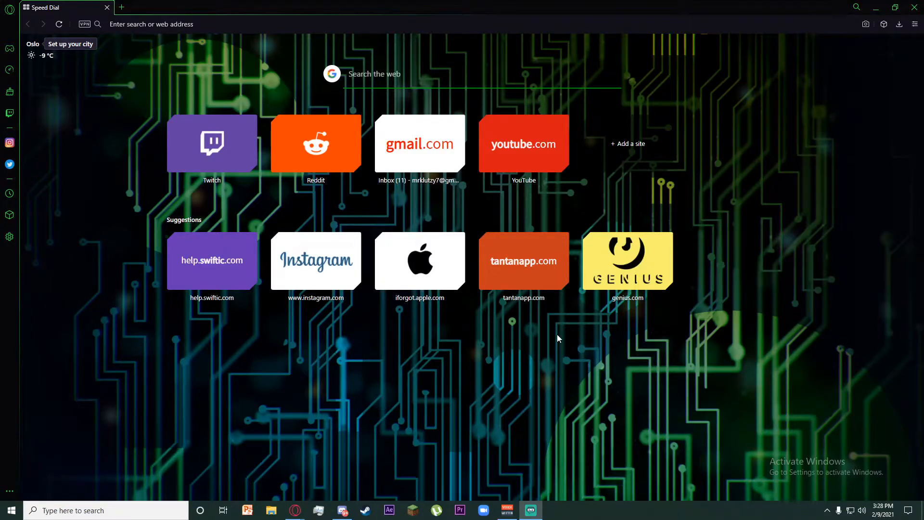
{"action": "mouse_move", "coordinate": [127, 198]}
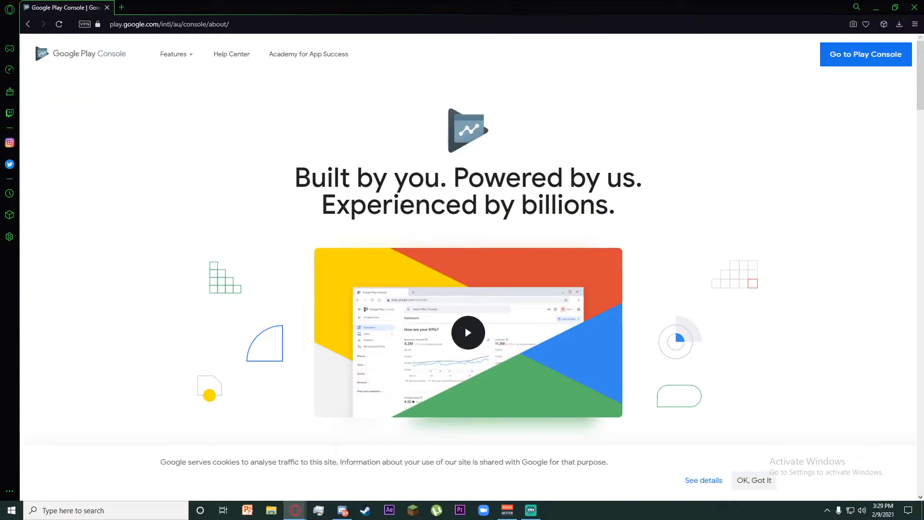
{"action": "mouse_move", "coordinate": [843, 67]}
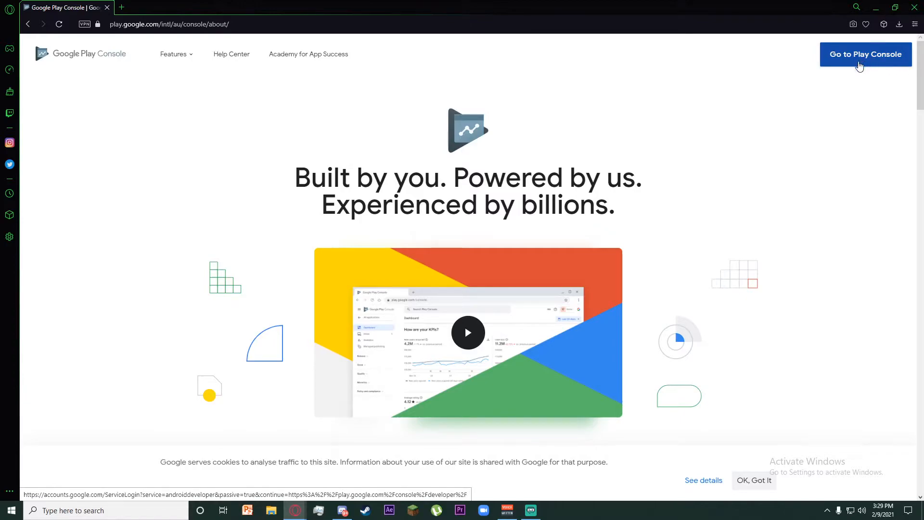
{"action": "mouse_move", "coordinate": [575, 86]}
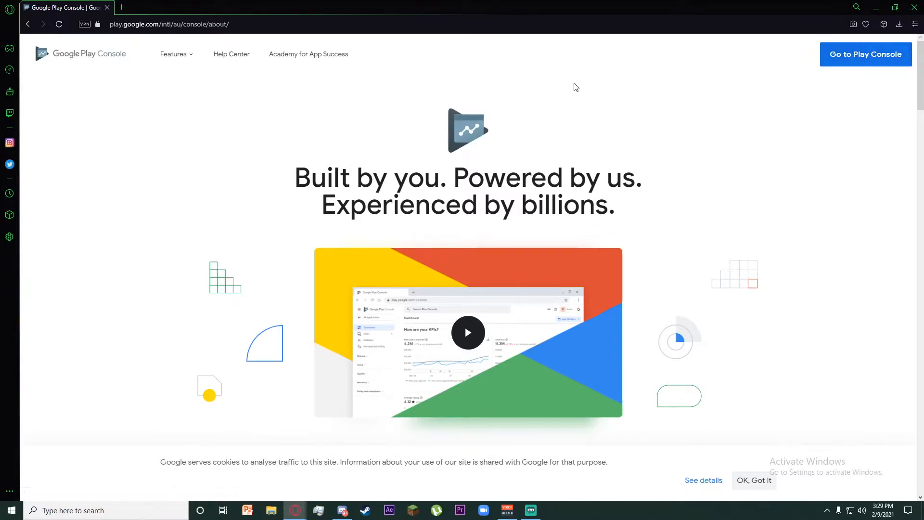
{"action": "mouse_move", "coordinate": [444, 57]}
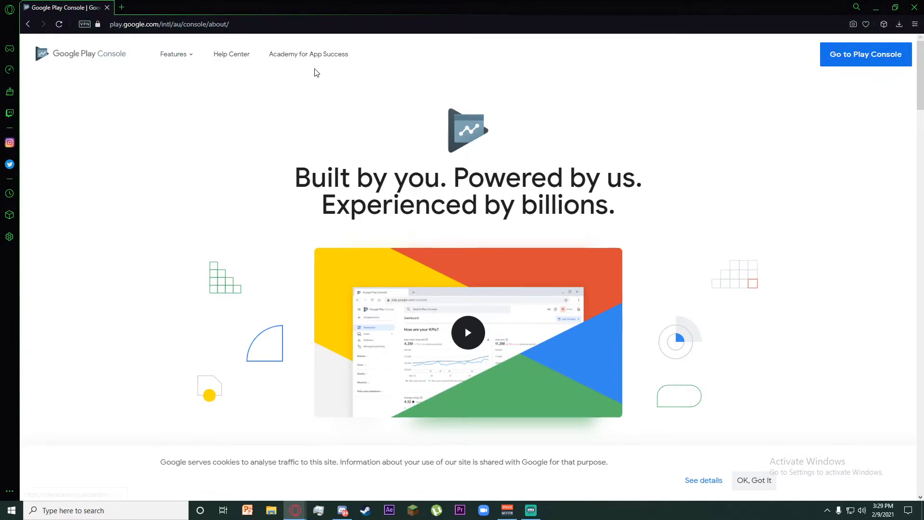
{"action": "mouse_move", "coordinate": [488, 159]}
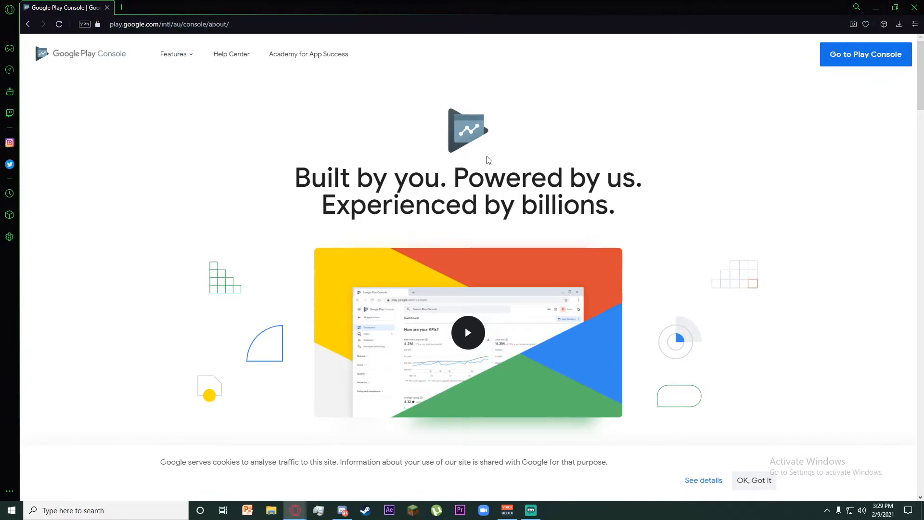
{"action": "mouse_move", "coordinate": [505, 144]}
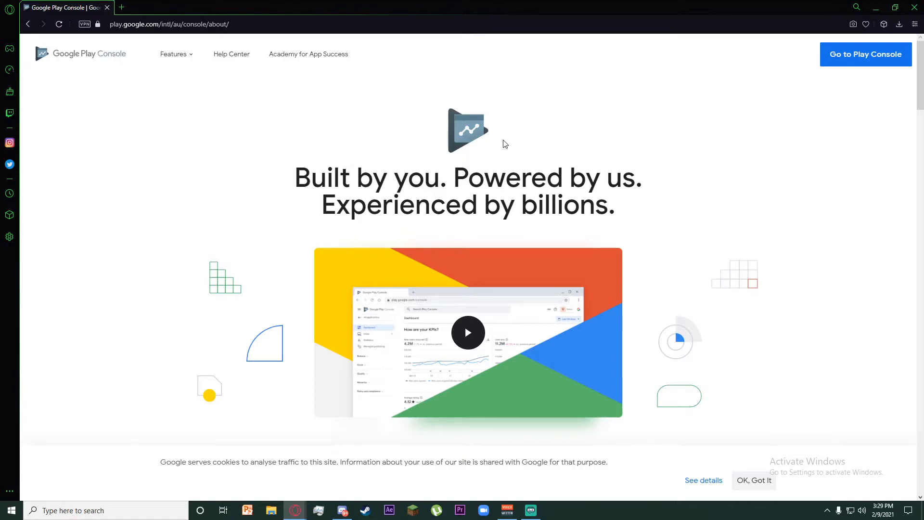
Step: Enter Play Console from the overview page via 'Go to Play Console'
{"action": "left_click", "coordinate": [865, 54]}
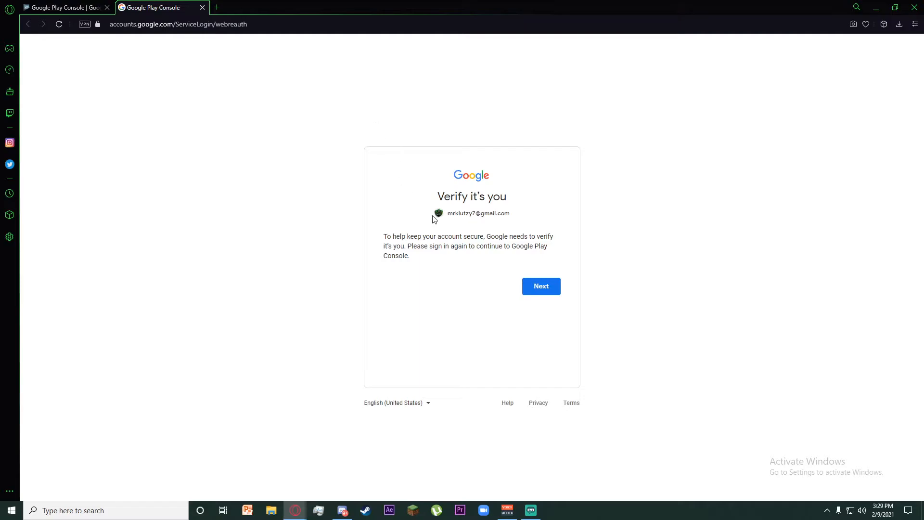
{"action": "mouse_move", "coordinate": [512, 219]}
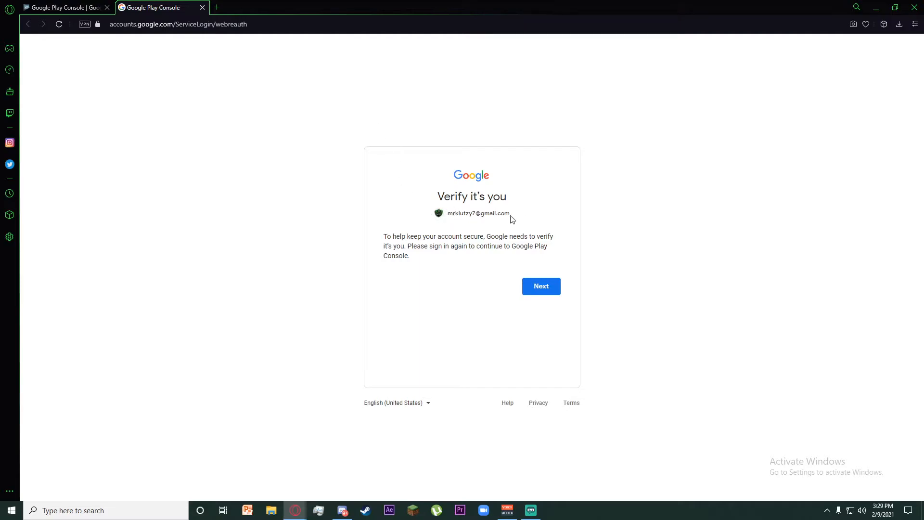
{"action": "mouse_move", "coordinate": [526, 167]}
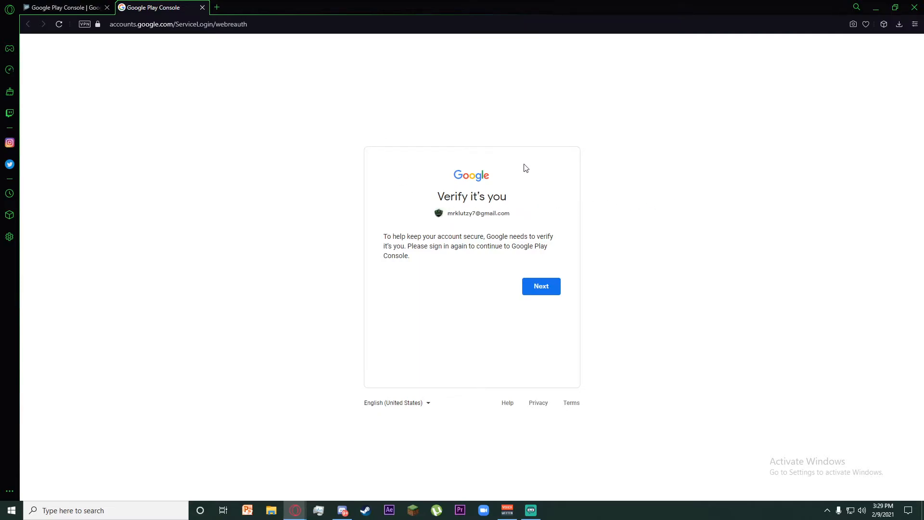
Step: Pass the 'Verify it's you' prompt by entering the account password
{"action": "left_click", "coordinate": [541, 286]}
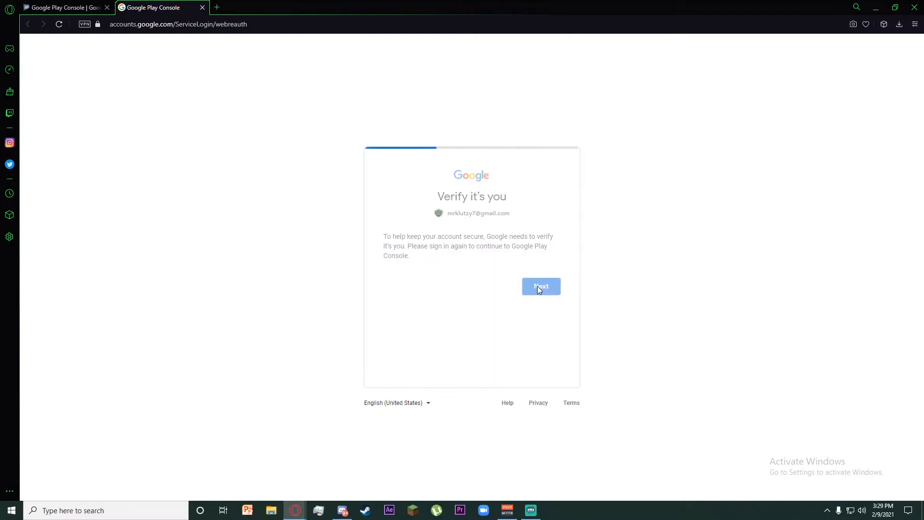
{"action": "left_click", "coordinate": [541, 286]}
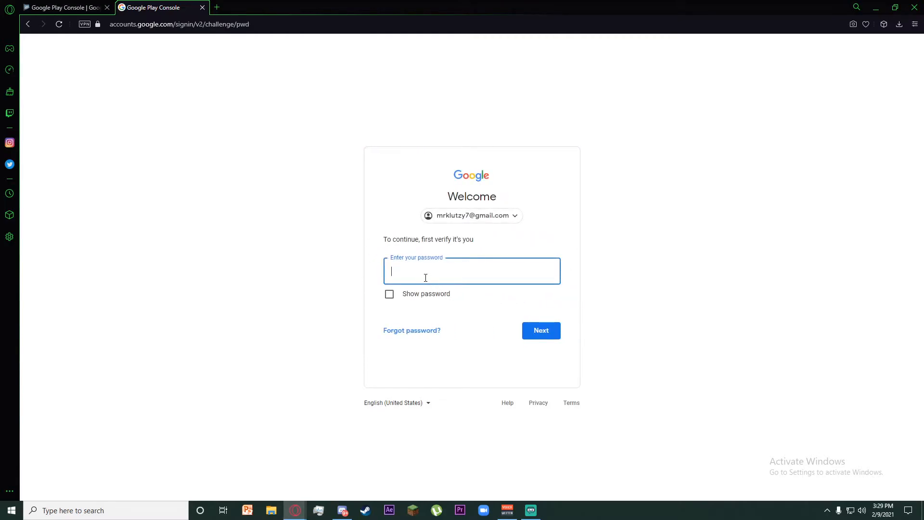
{"action": "type", "text": "••••••••••••"}
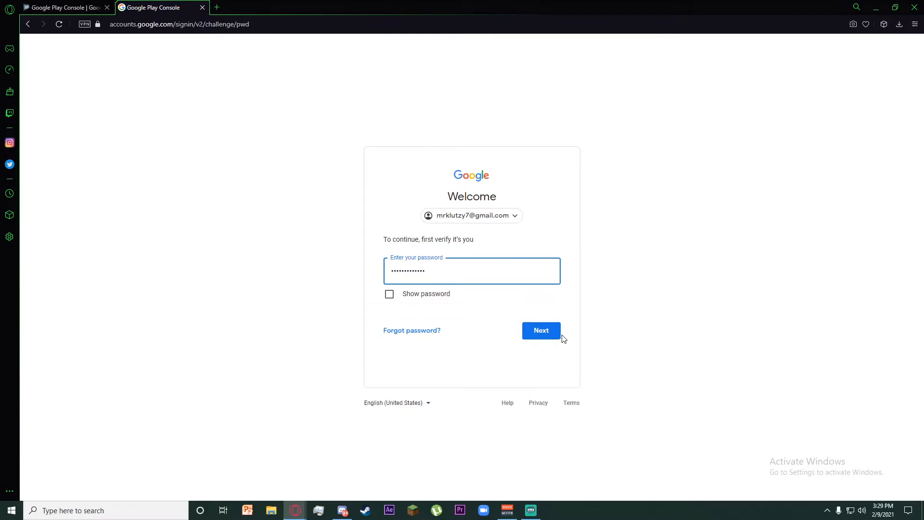
{"action": "left_click", "coordinate": [541, 330]}
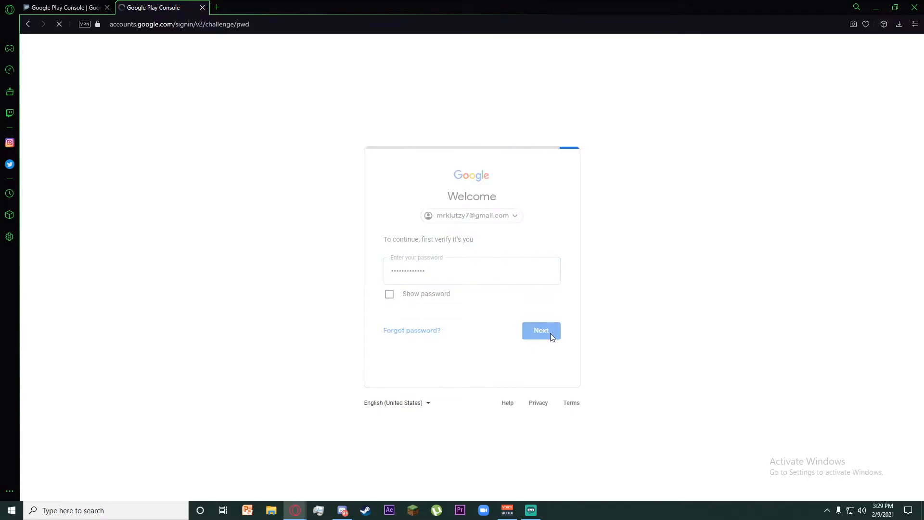
{"action": "left_click", "coordinate": [541, 330]}
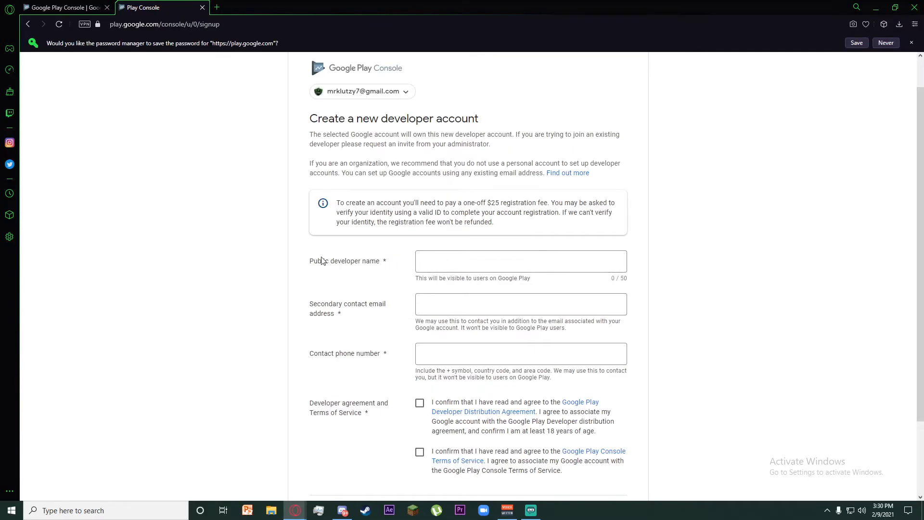
Step: Begin the form at the Public developer name and Secondary contact email fields
{"action": "left_click", "coordinate": [520, 242]}
{"action": "type", "text": "Klutzy"}
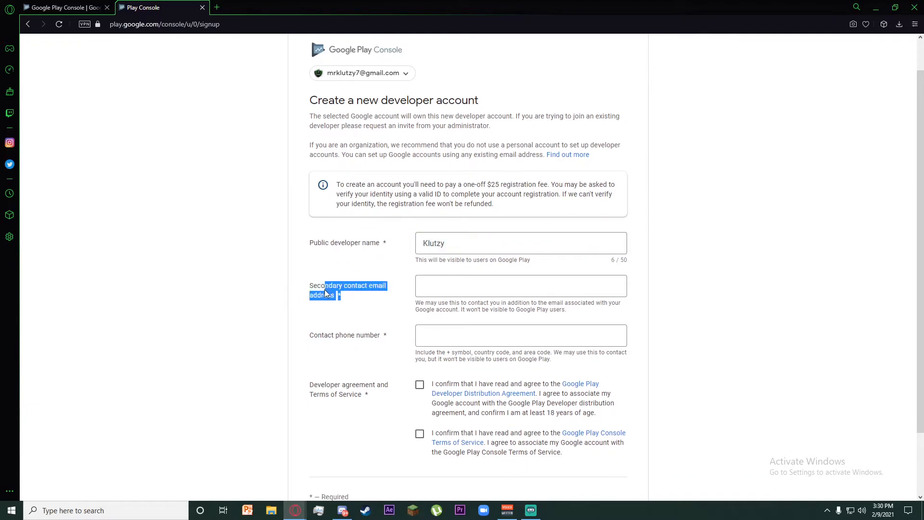
{"action": "left_click", "coordinate": [521, 286]}
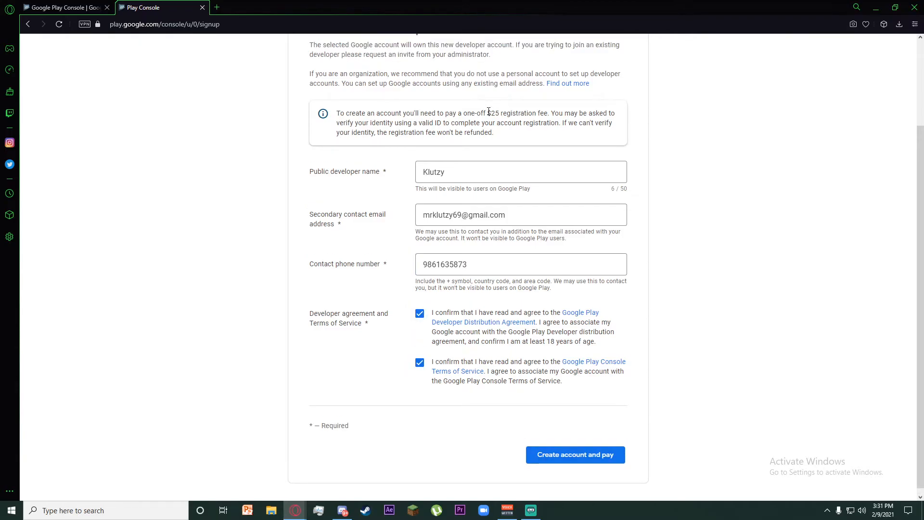
{"action": "left_click_drag", "start_coordinate": [487, 113], "coordinate": [546, 112]}
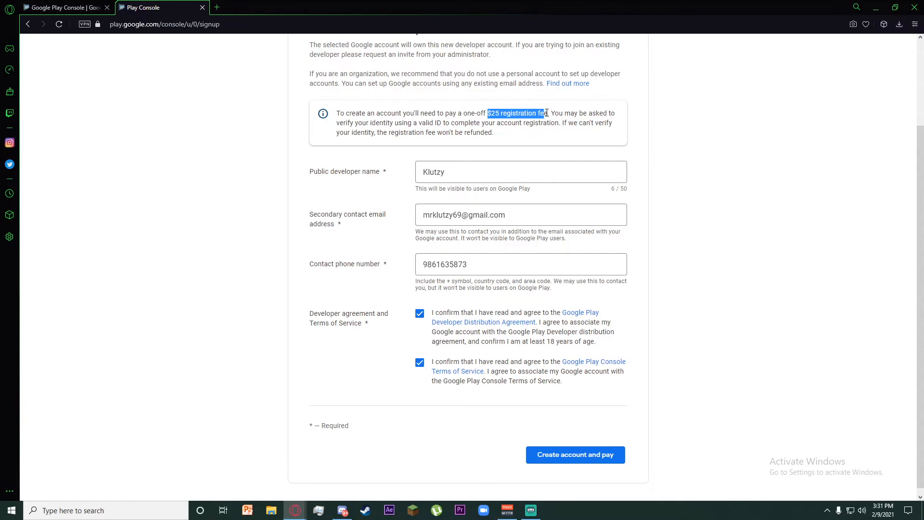
{"action": "left_click", "coordinate": [390, 293]}
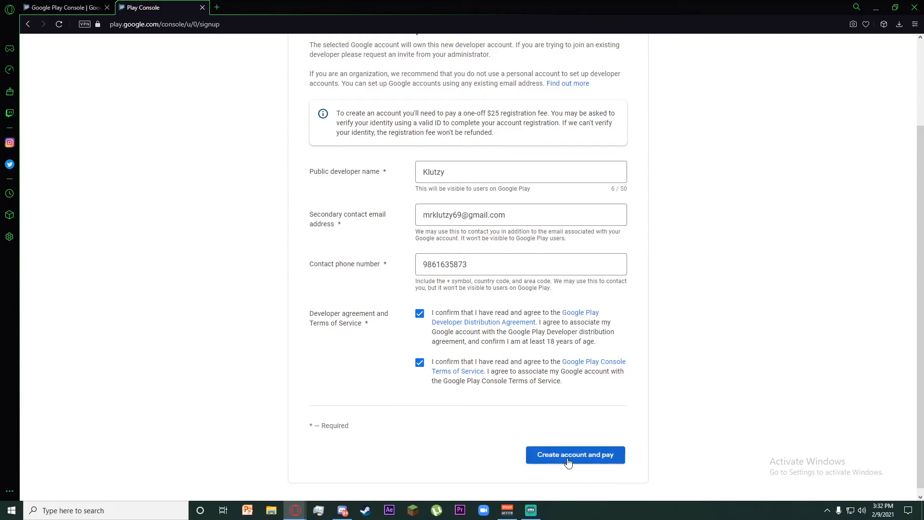
{"action": "mouse_move", "coordinate": [730, 223]}
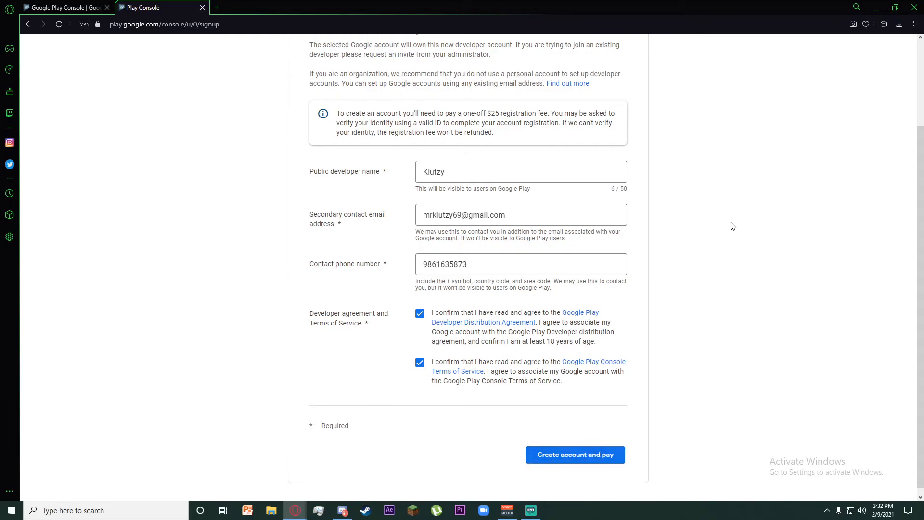